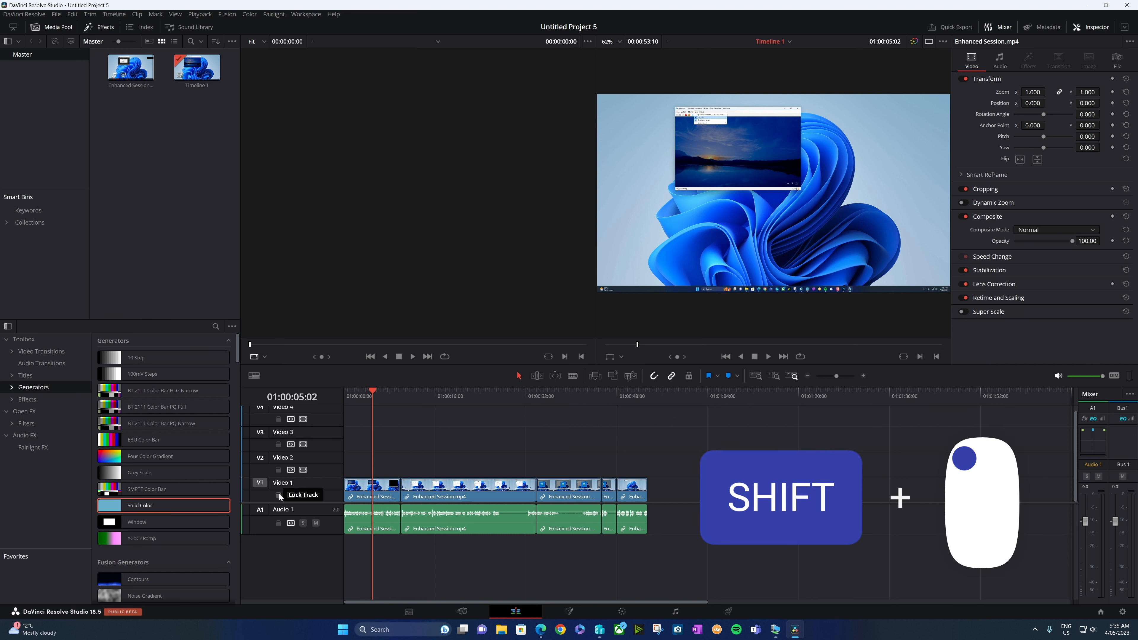
# Step: Add Solid Color generators onto the Video 2 and Video 3 tracks above the main clip
pyautogui.click(279, 495)
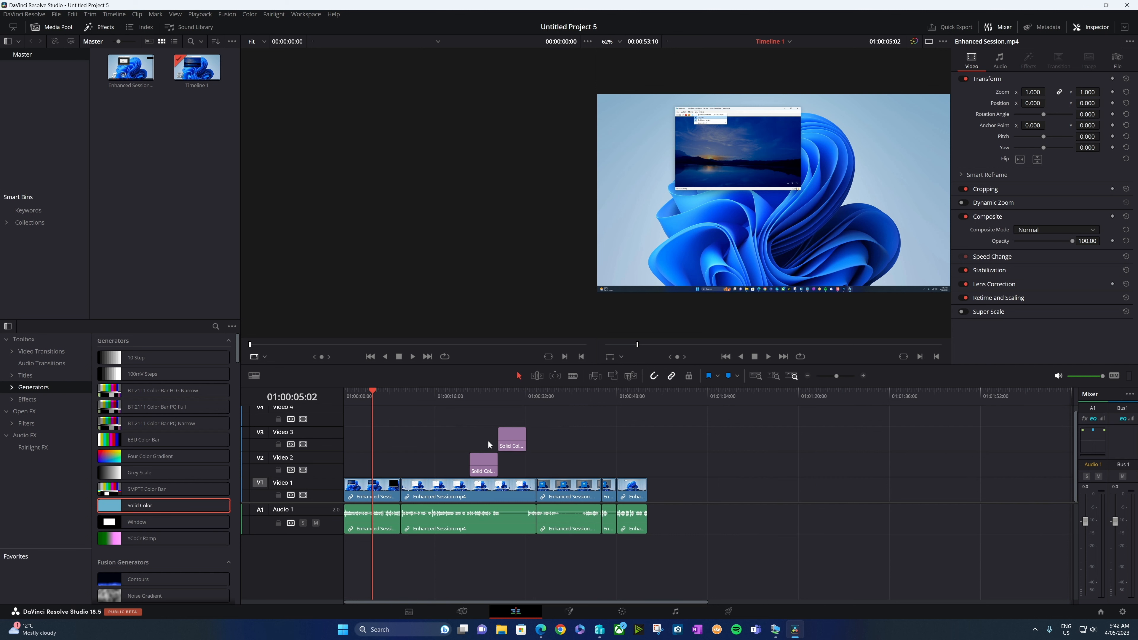
pyautogui.moveTo(291, 470)
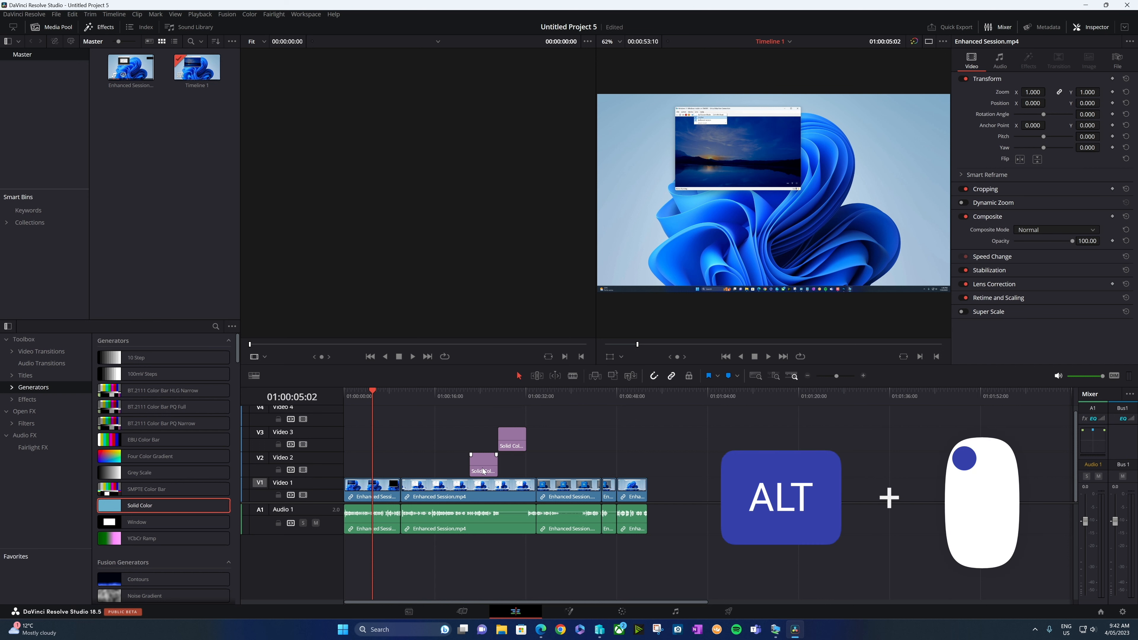
# Step: Select only the Solid Color clip on Video 2 to show its generator colour settings
pyautogui.click(483, 465)
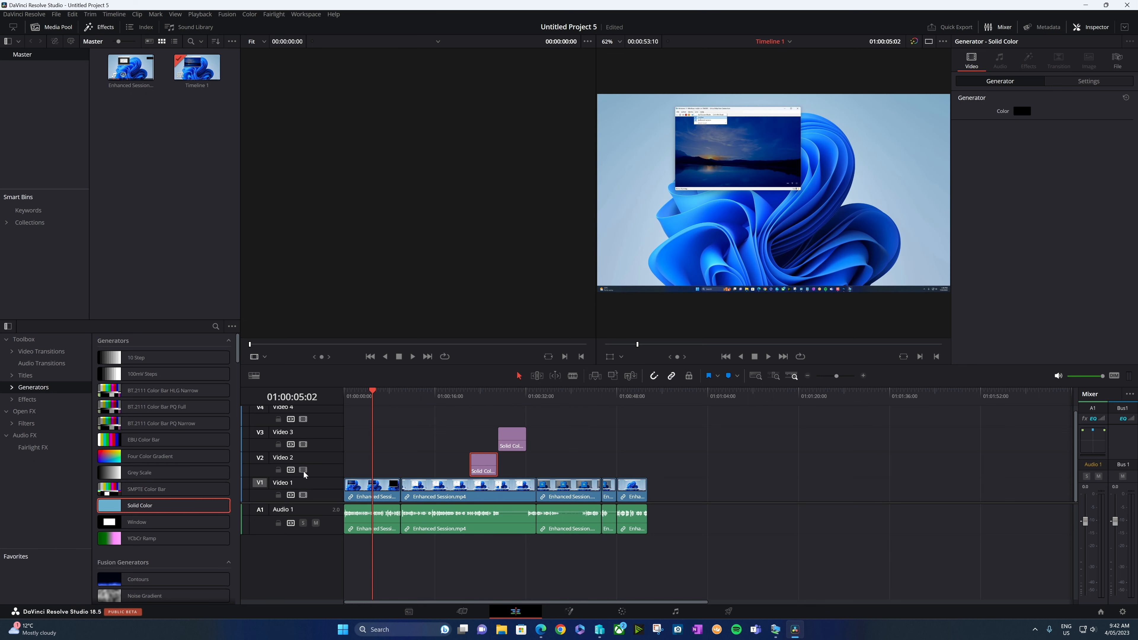
pyautogui.moveTo(304, 471)
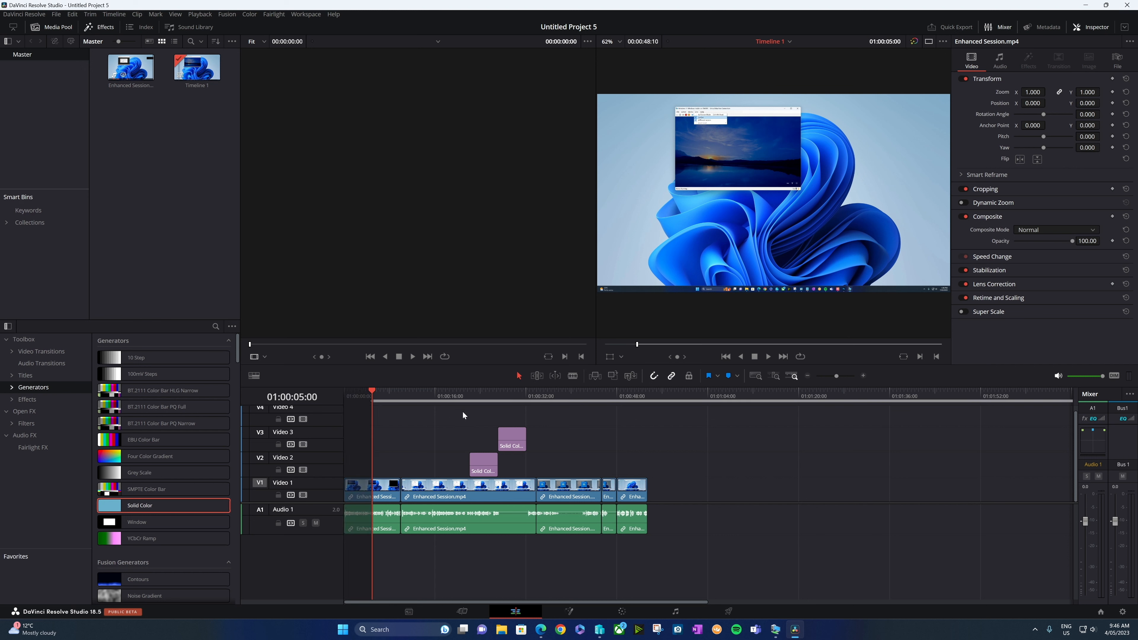
# Step: Mark a short range at the timeline start and loop playback over it
pyautogui.click(455, 391)
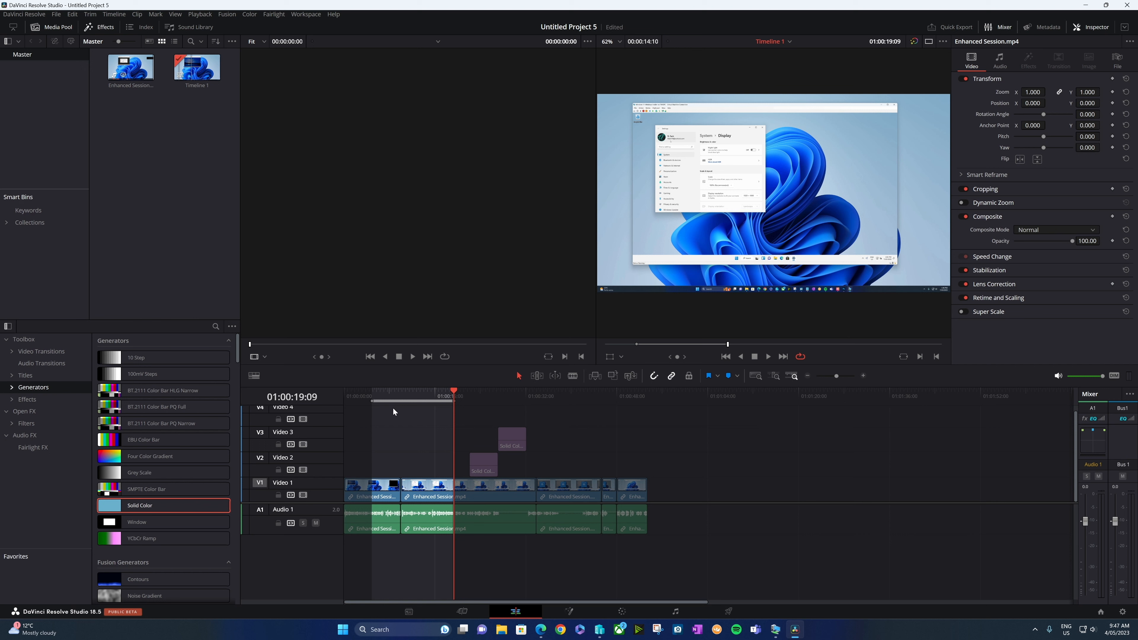
pyautogui.moveTo(415, 407)
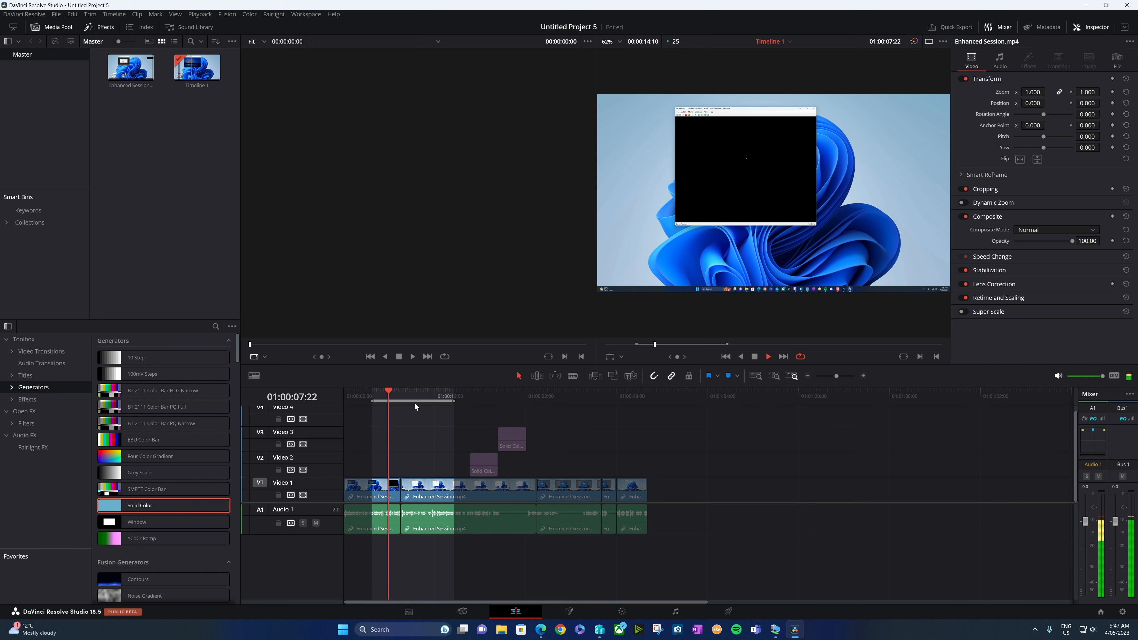
pyautogui.click(373, 392)
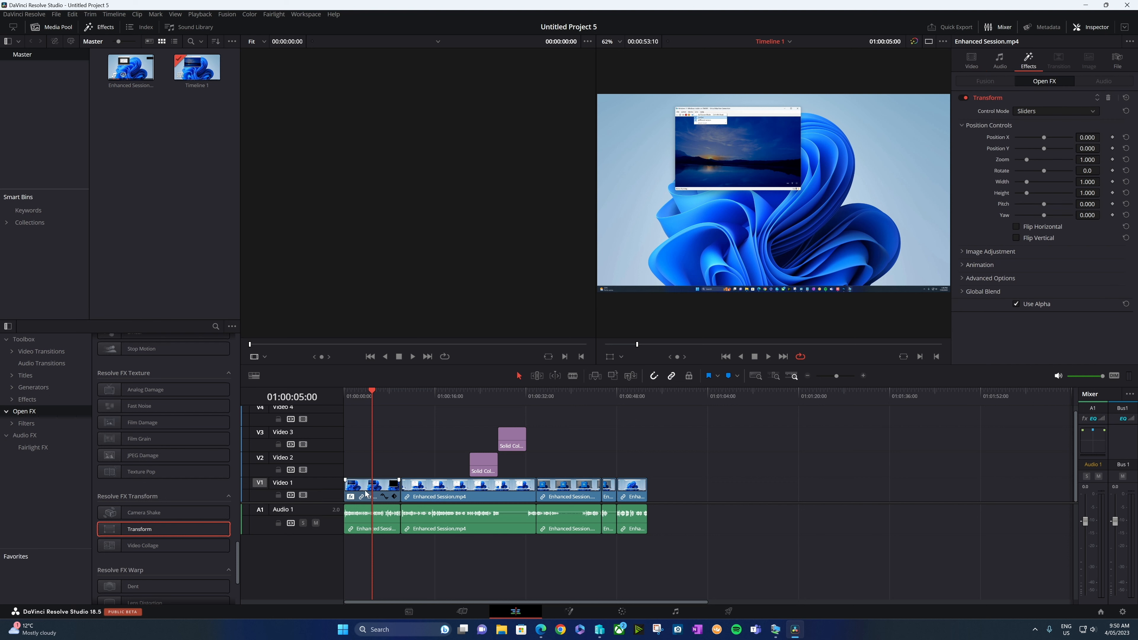
pyautogui.moveTo(1019, 122)
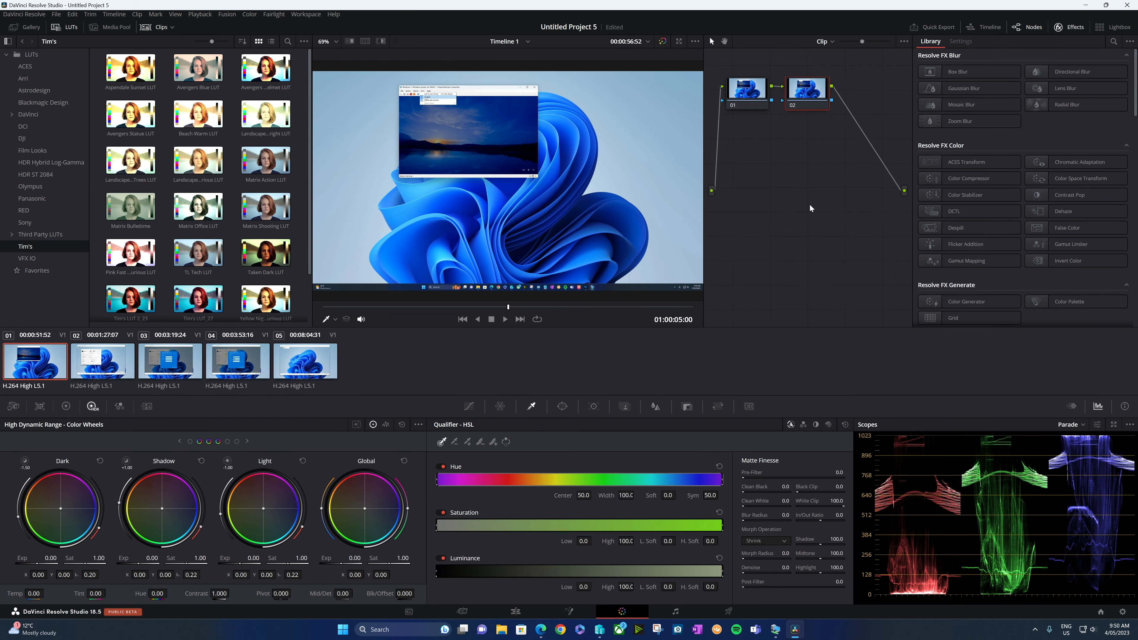
# Step: Drag Resolve FX Transform from the Open FX Library onto node 02
pyautogui.scroll(-3)
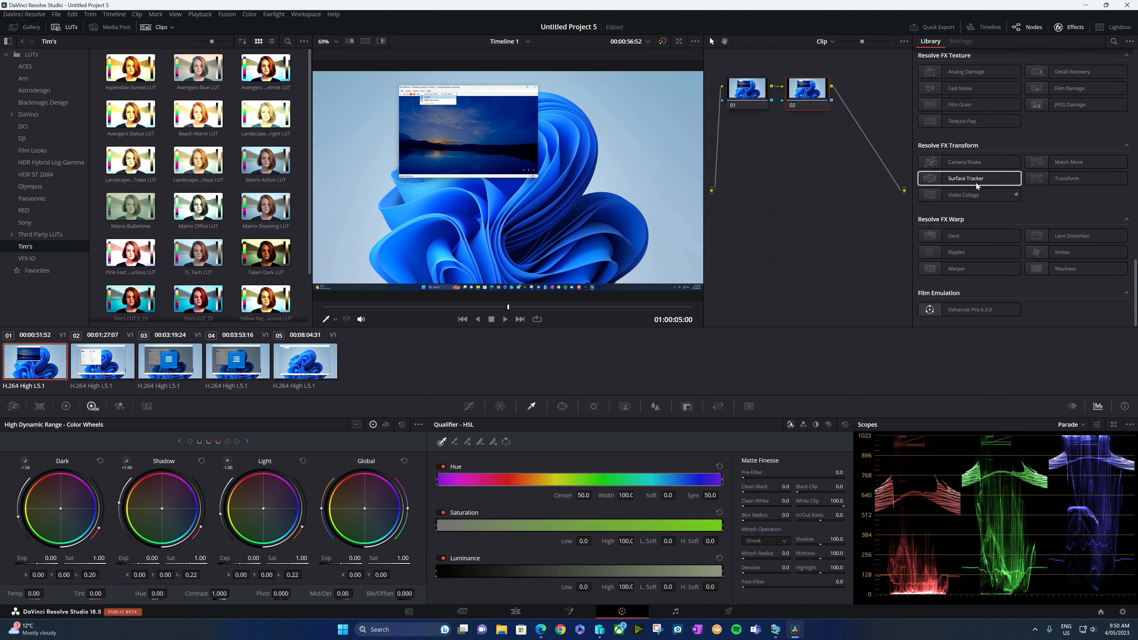
pyautogui.click(1067, 177)
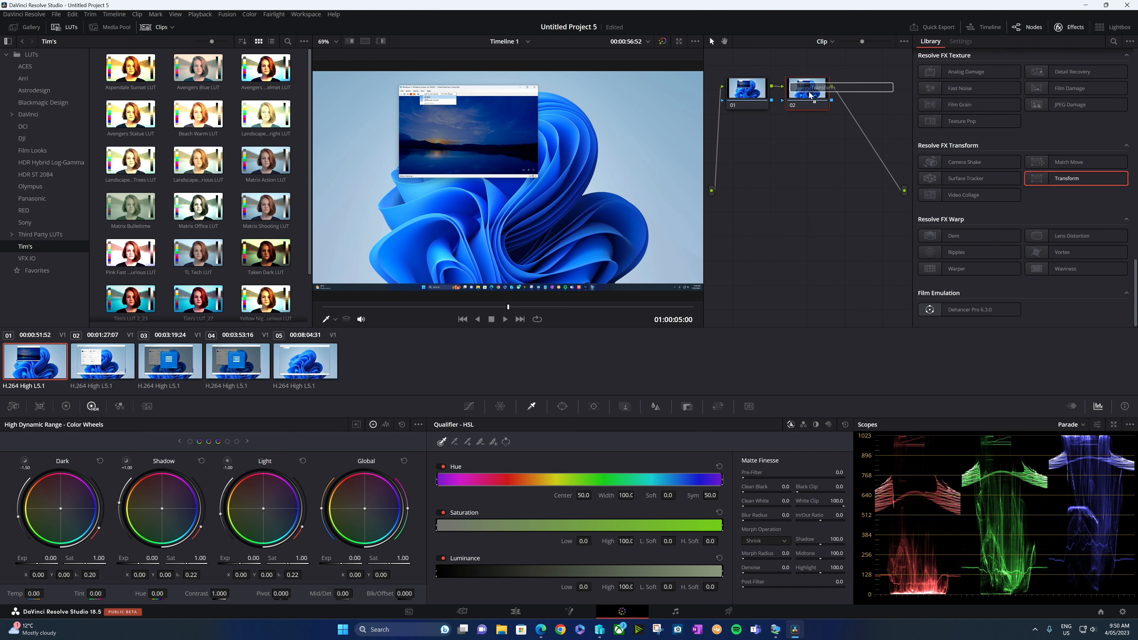
pyautogui.click(960, 41)
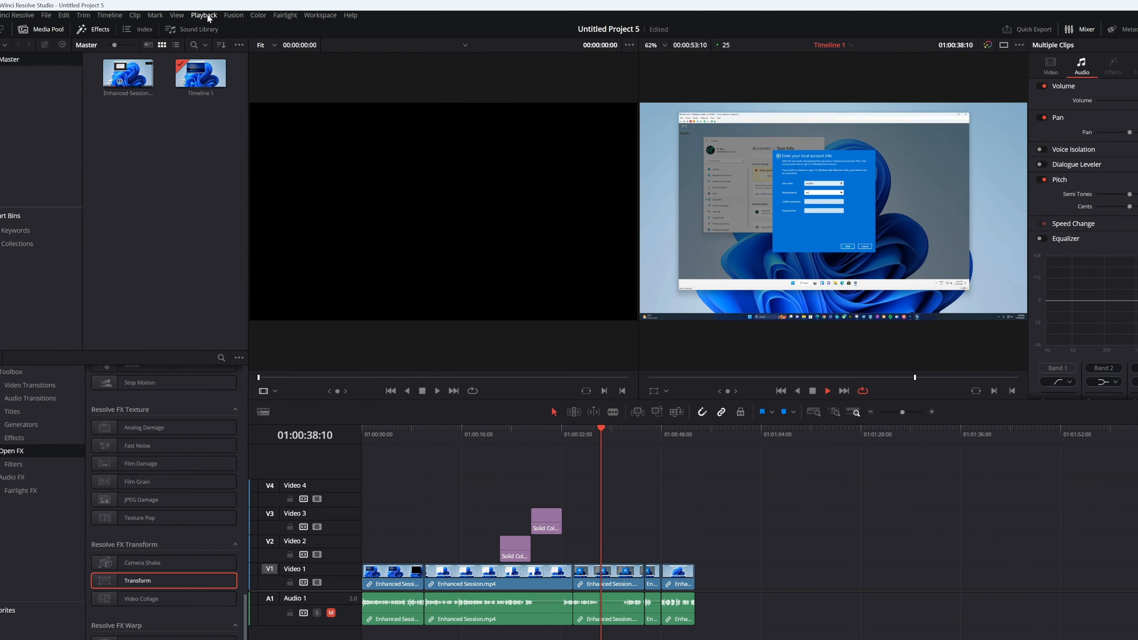
# Step: Review the render cache and proxy settings in the Playback menu
pyautogui.click(203, 14)
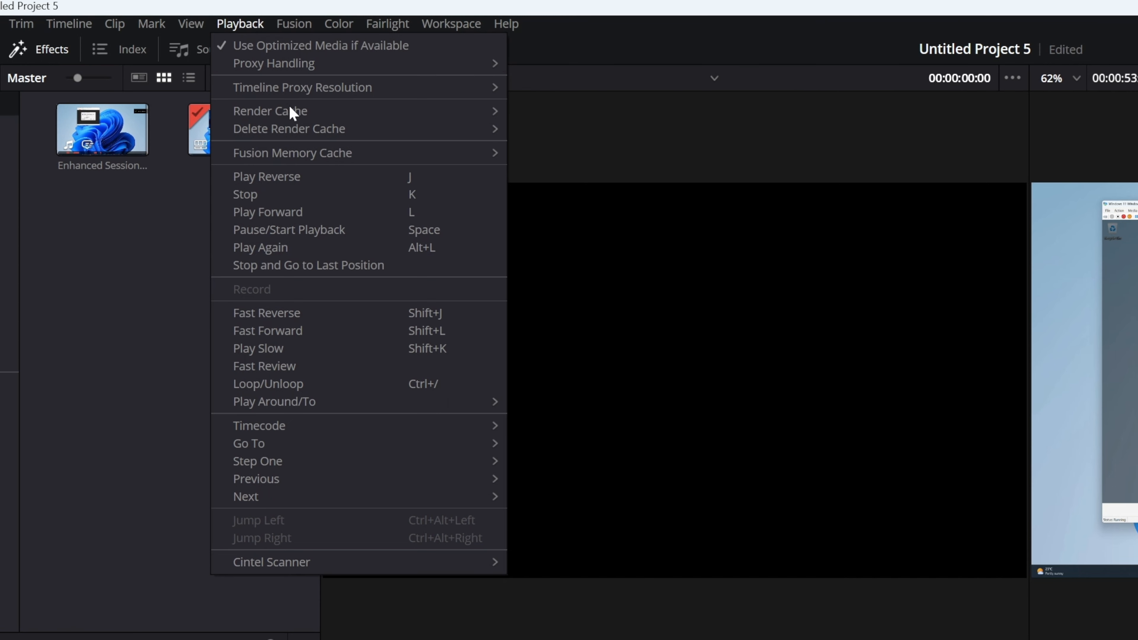
pyautogui.moveTo(302, 87)
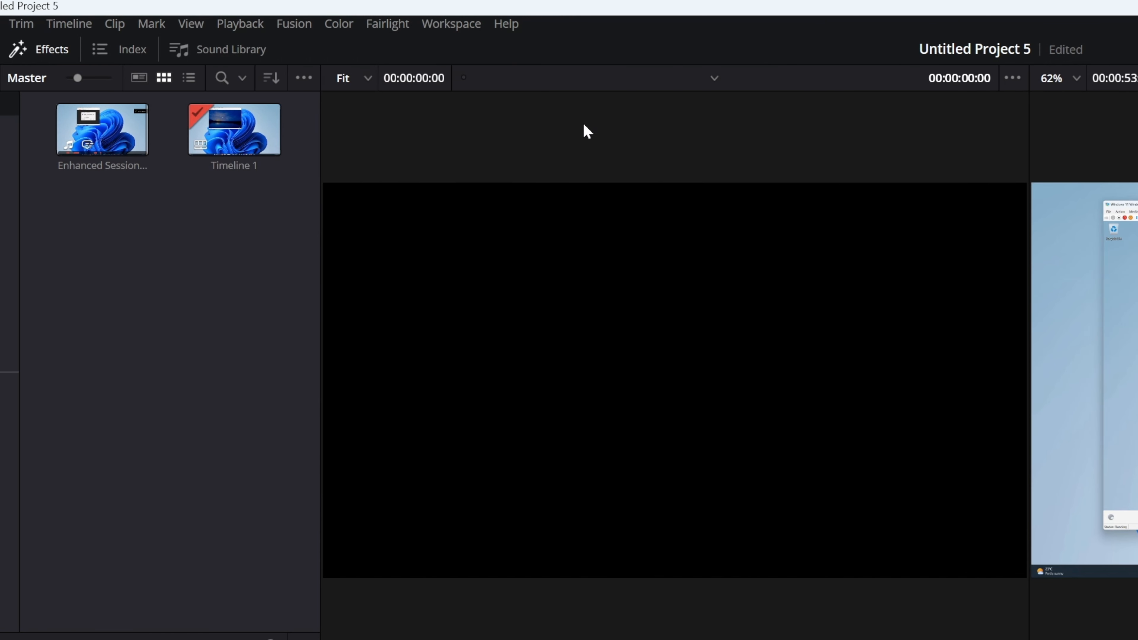
pyautogui.click(239, 23)
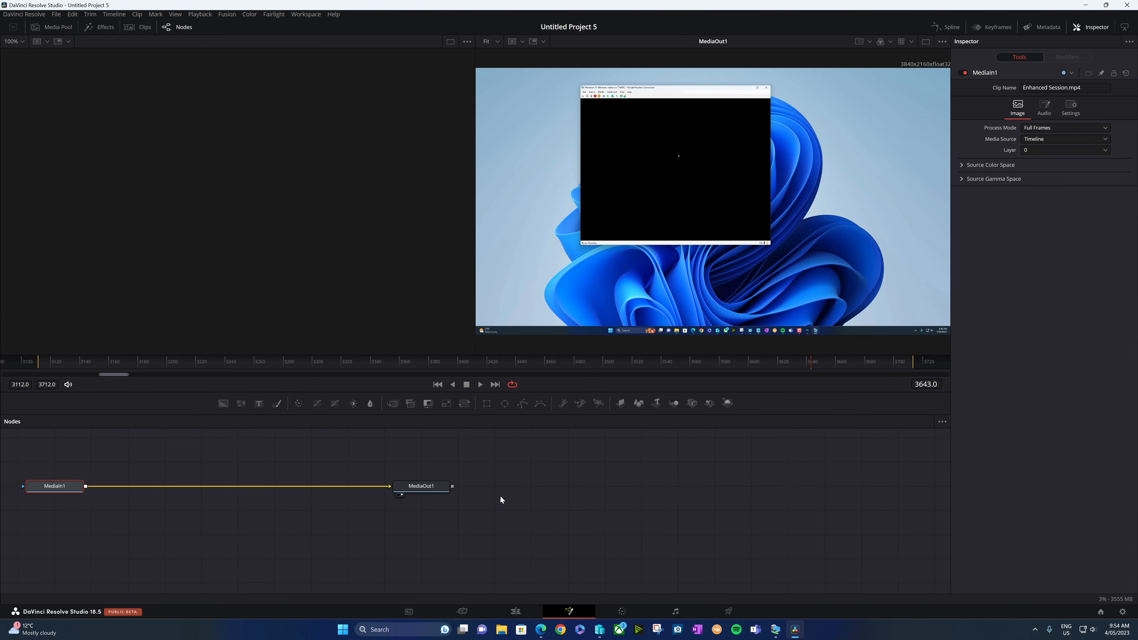
pyautogui.moveTo(411, 403)
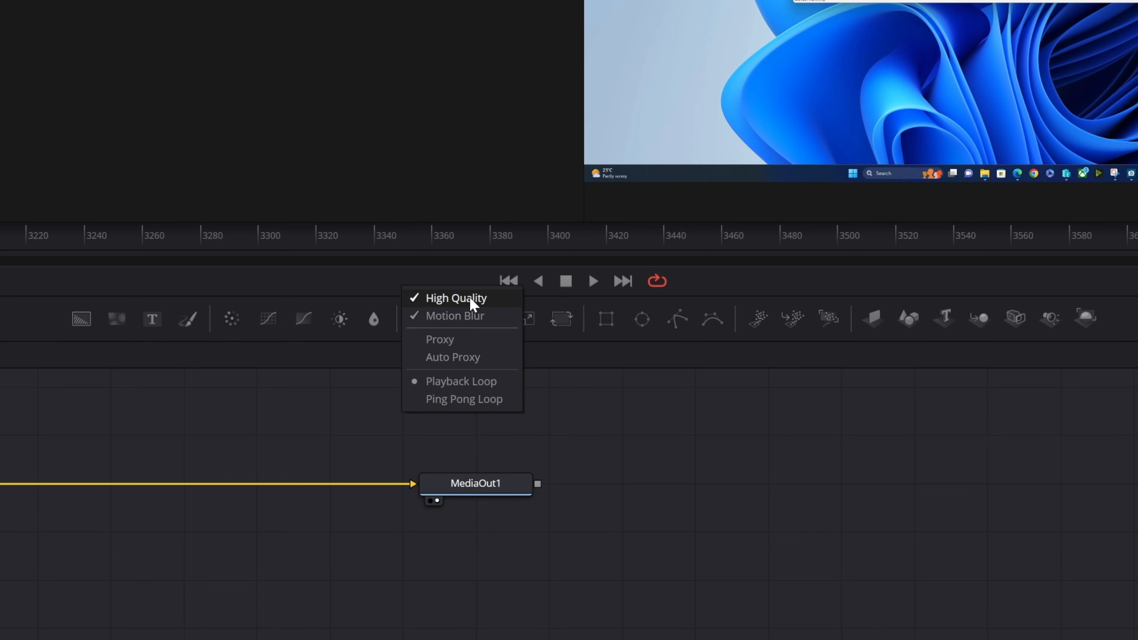
pyautogui.moveTo(482, 320)
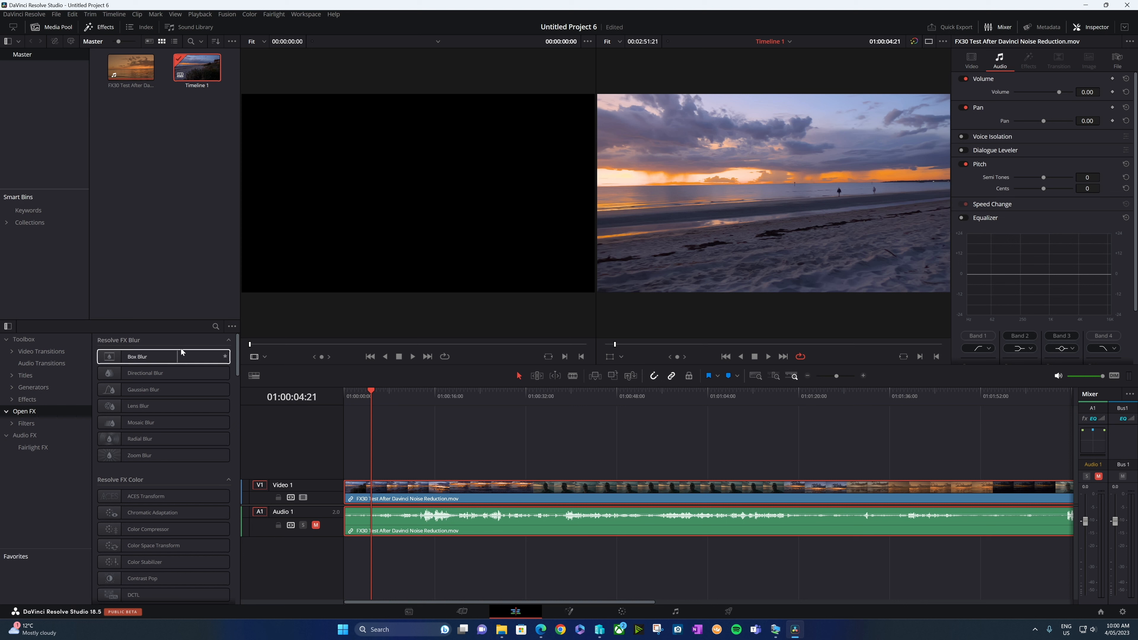
# Step: Find Light Rays via 'ligh', raise its Source Threshold and set the rays colour to yellow
pyautogui.write('ligh')
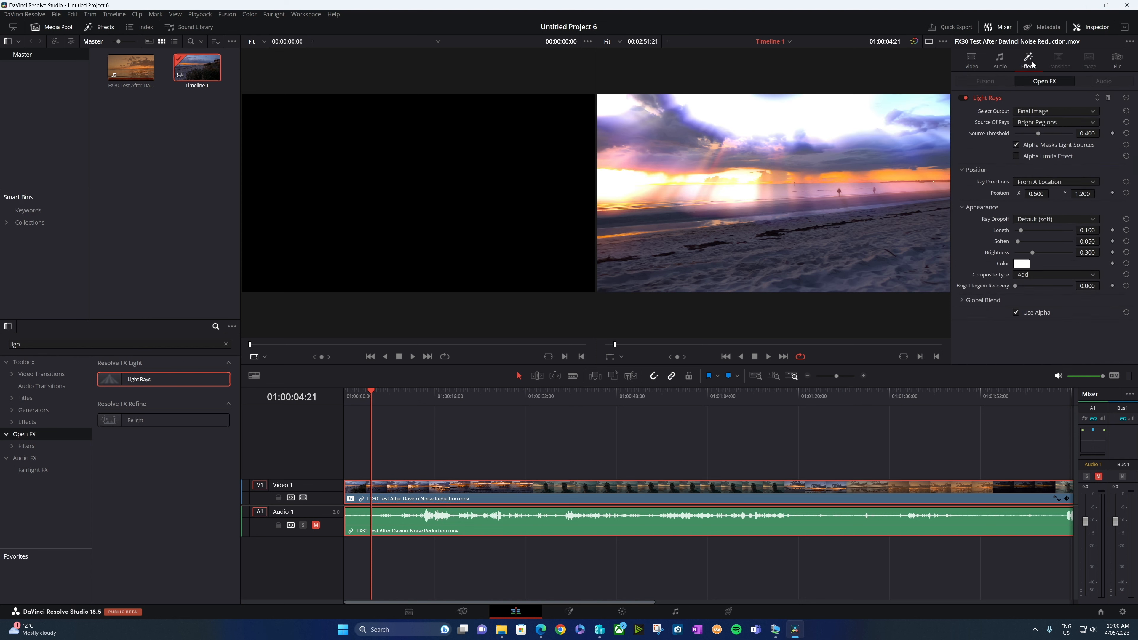
pyautogui.moveTo(1038, 133); pyautogui.dragTo(1050, 133)
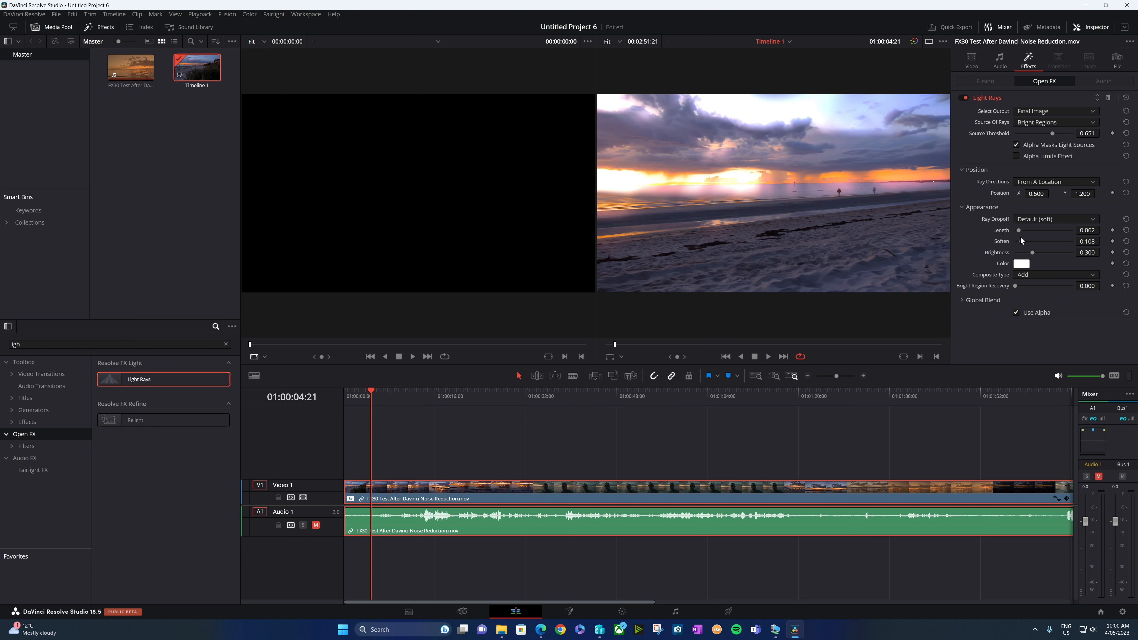
pyautogui.click(1021, 263)
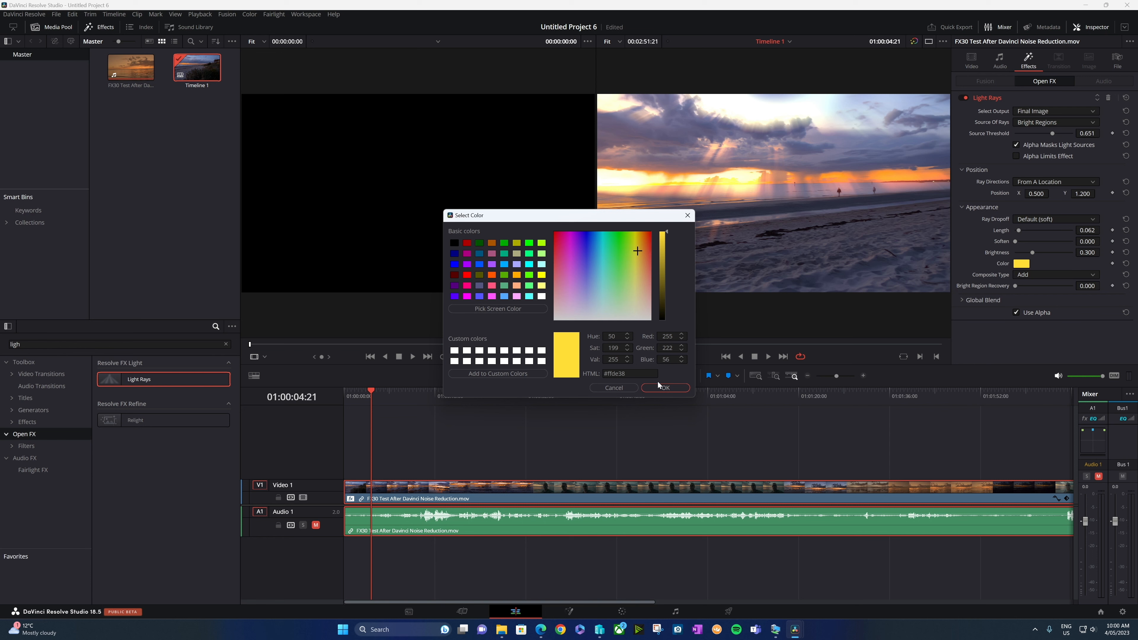
pyautogui.click(663, 388)
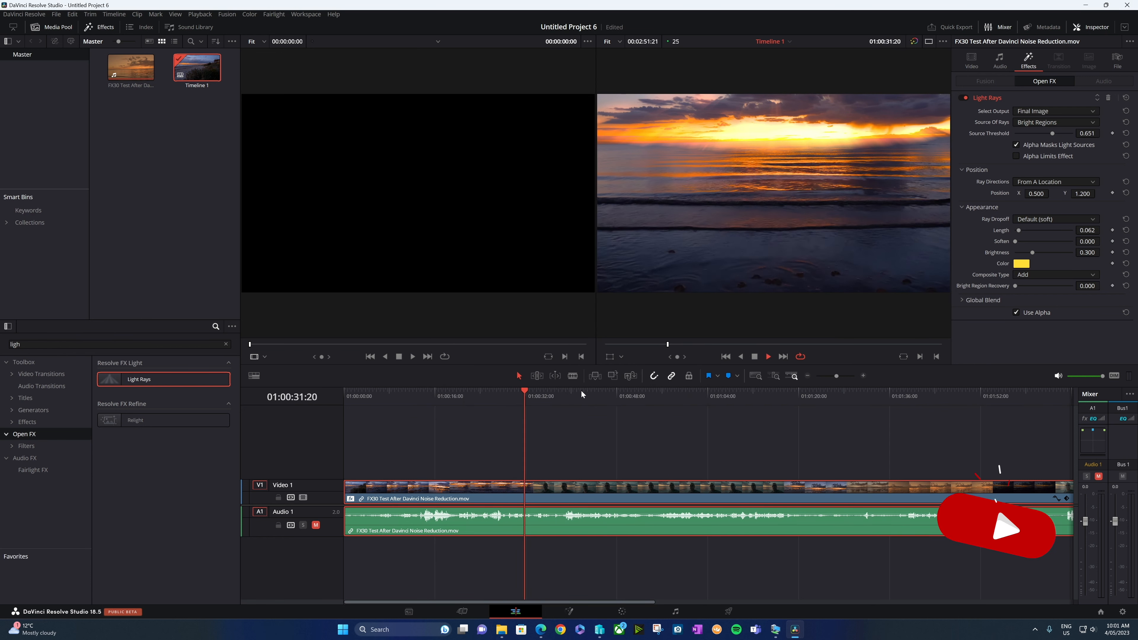